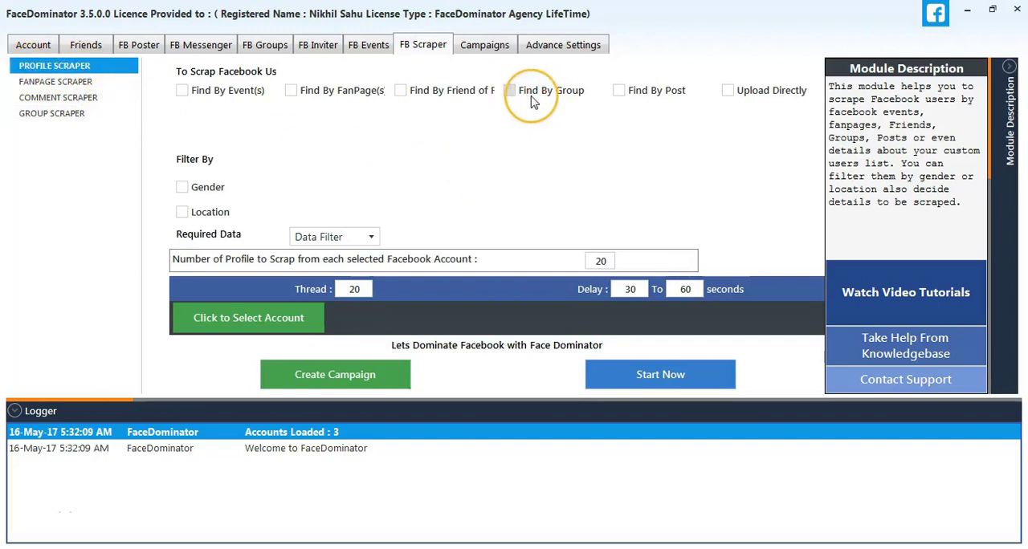
# - Enable 'Find By Group' so the scraper targets Facebook group members
pyautogui.click(511, 90)
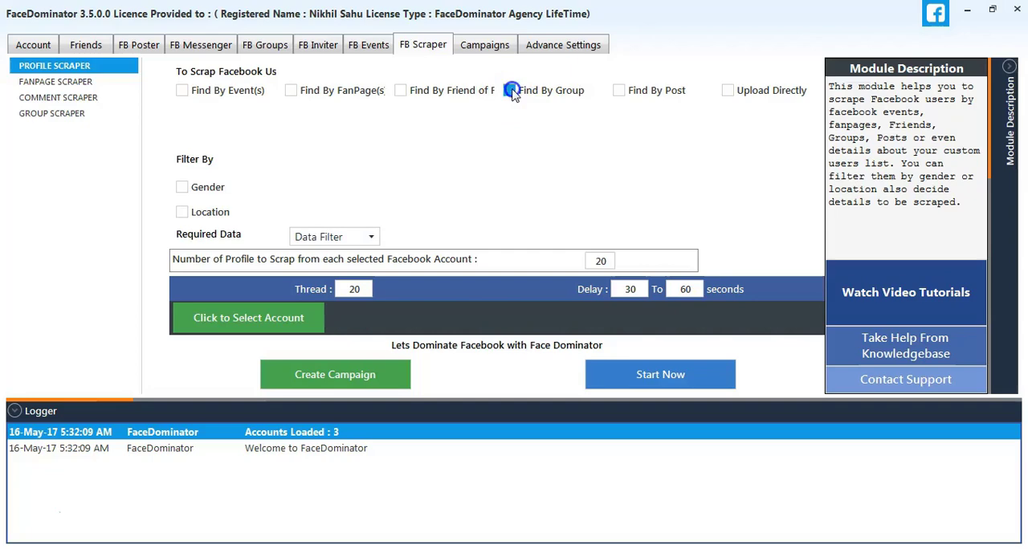
pyautogui.click(509, 90)
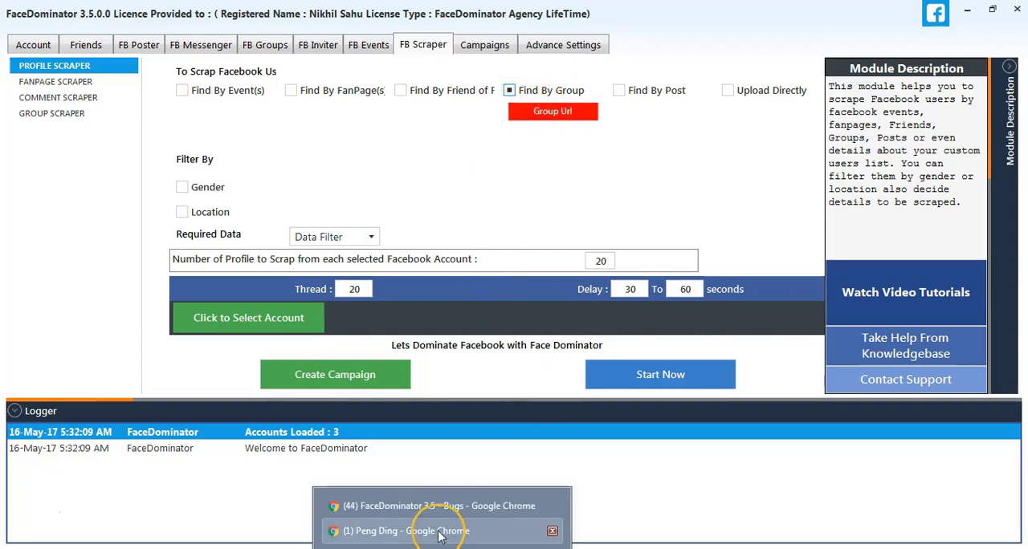
# - In Facebook, navigate to the Dragon Ball Fans Universe 7 group page and copy its URL
pyautogui.click(440, 530)
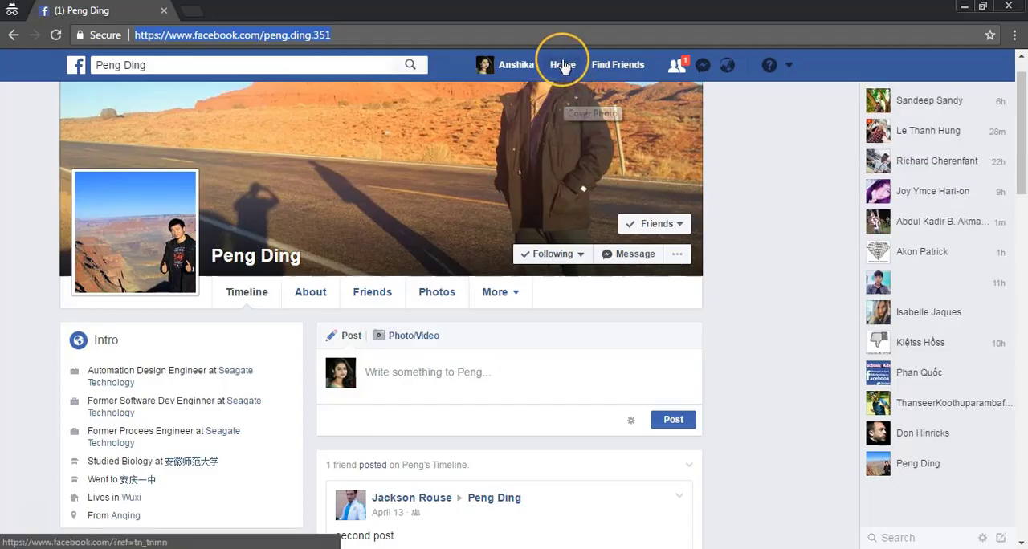
pyautogui.click(562, 64)
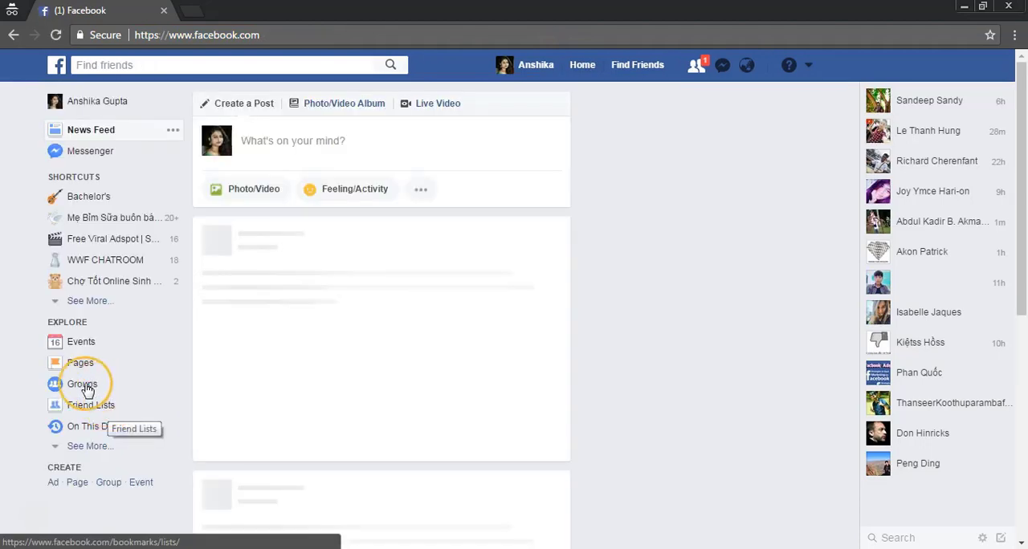
pyautogui.click(82, 384)
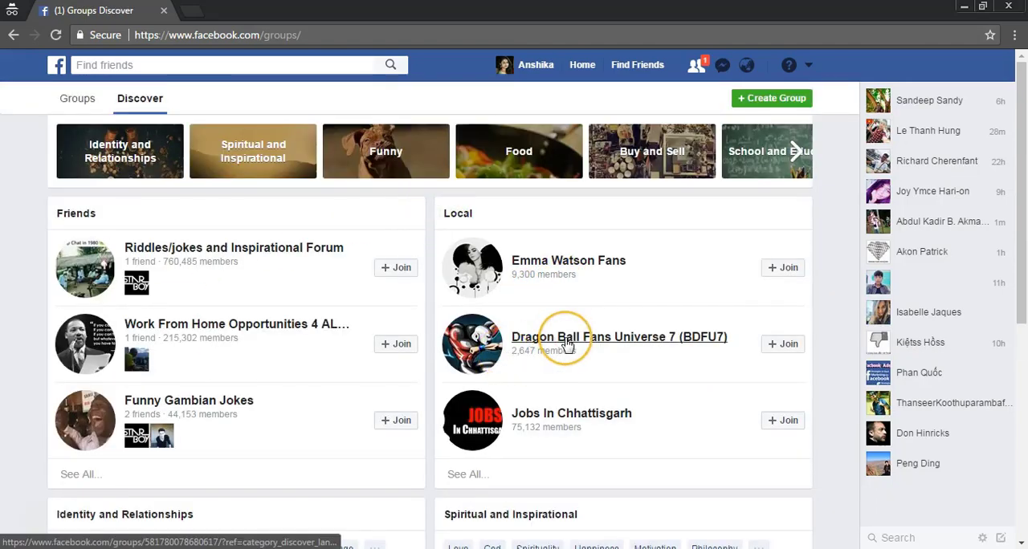
pyautogui.click(619, 337)
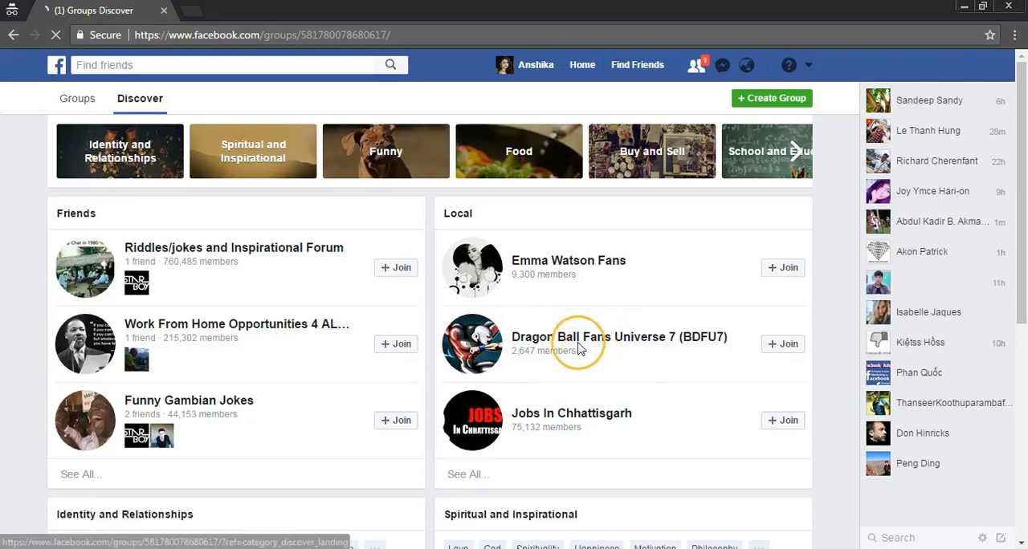
pyautogui.click(618, 337)
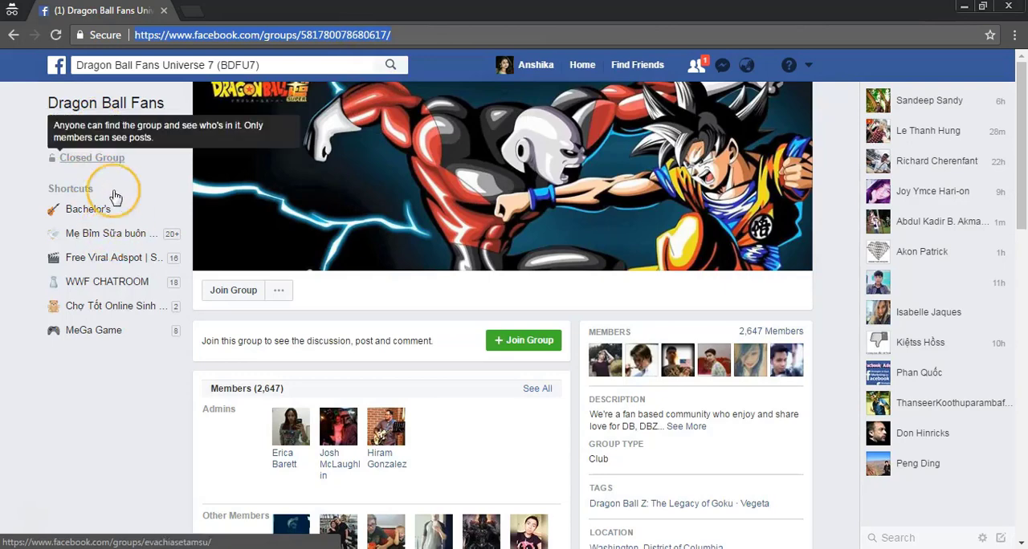
pyautogui.moveTo(678, 385)
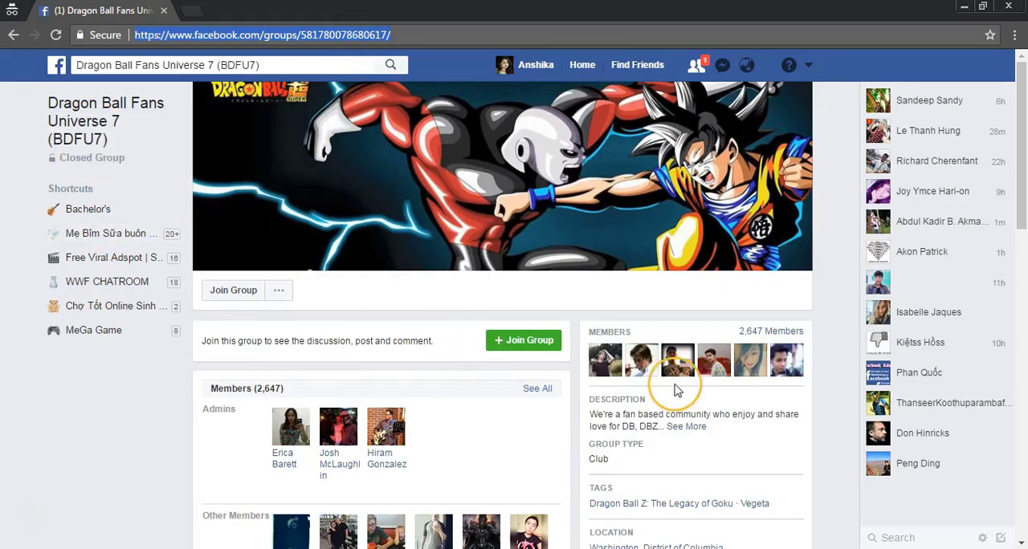
pyautogui.scroll(-3)
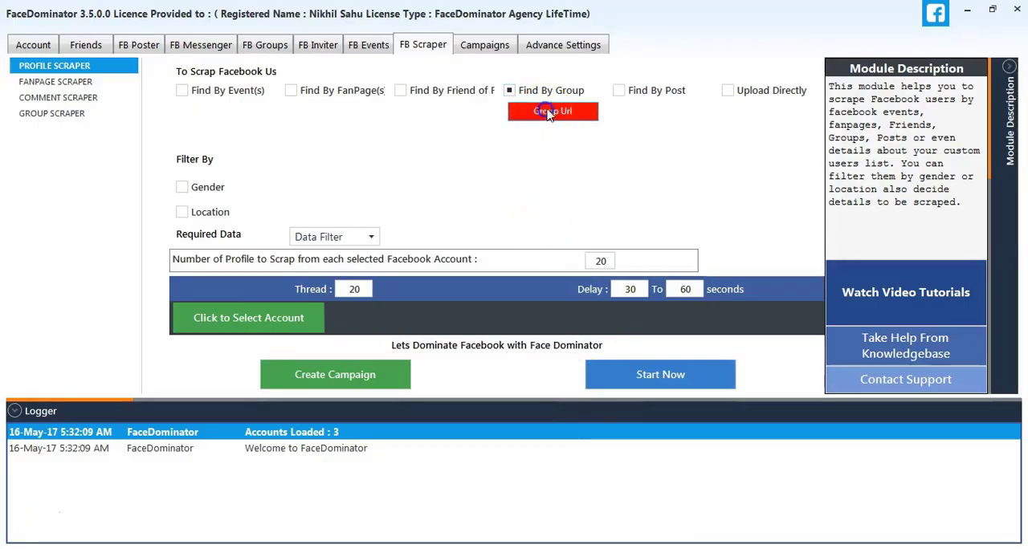
# - Save the Dragon Ball Fans Universe 7 group URL into FaceDominator's group scraper
pyautogui.click(552, 111)
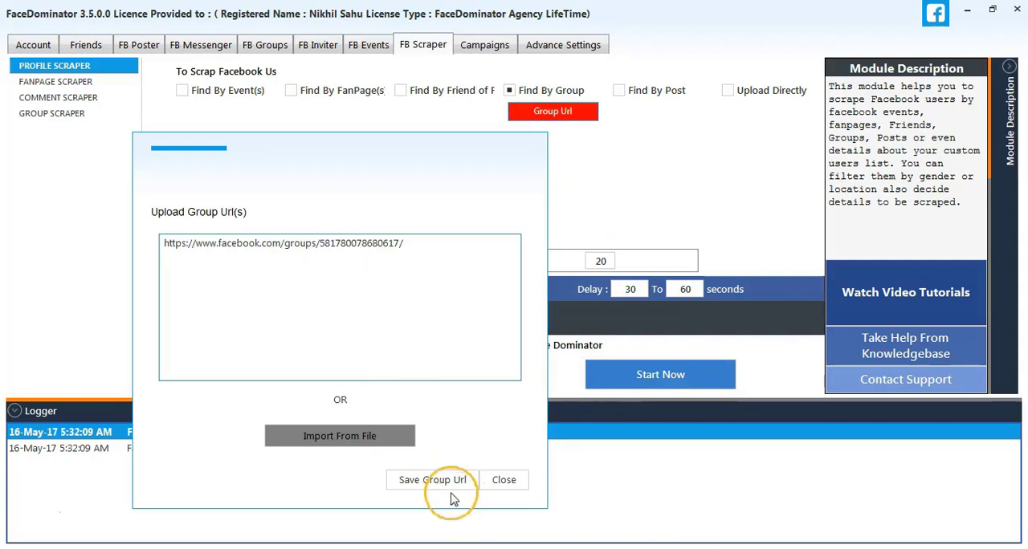
pyautogui.click(432, 478)
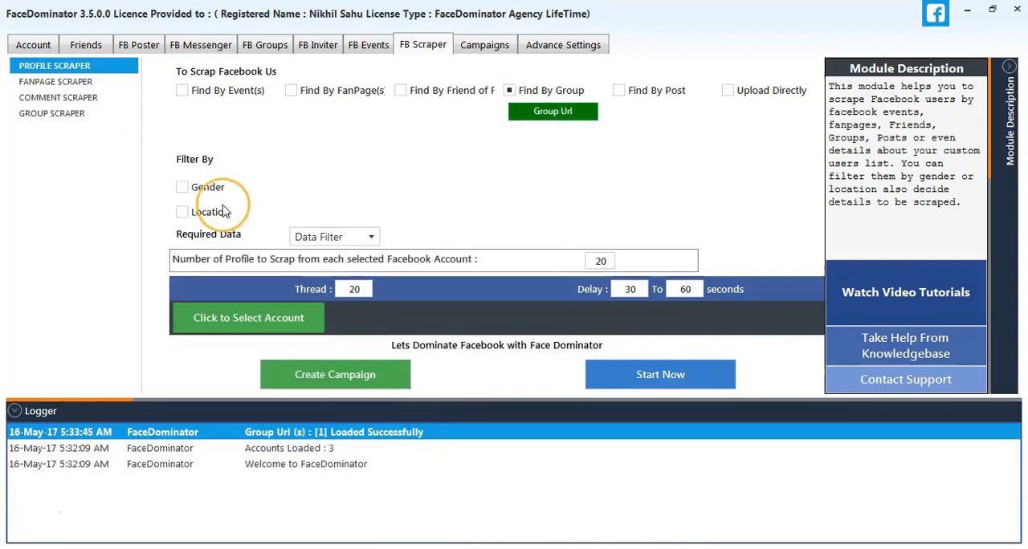
# - Enable gender filtering, select all 12 profile data fields, and set 100 profiles per account
pyautogui.click(182, 186)
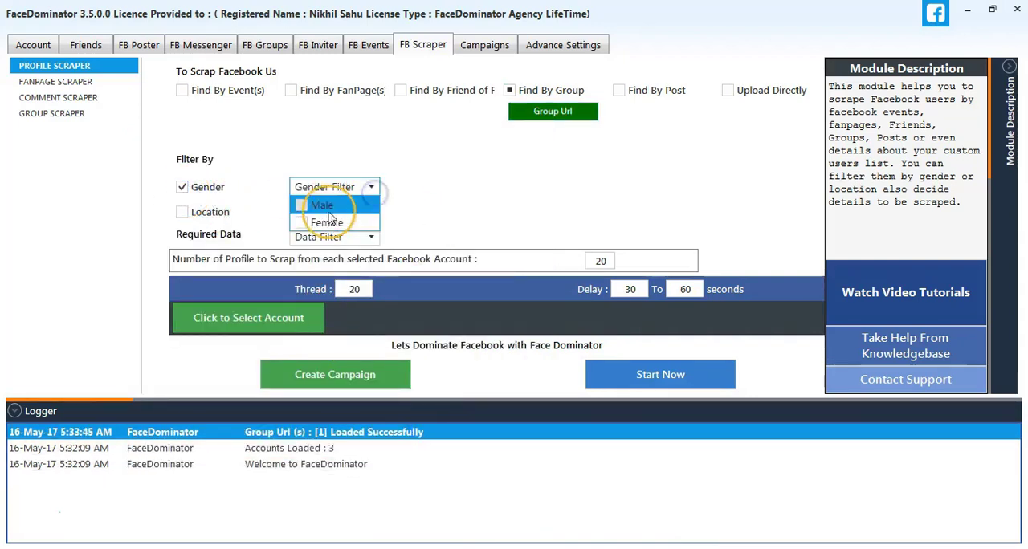
pyautogui.click(327, 221)
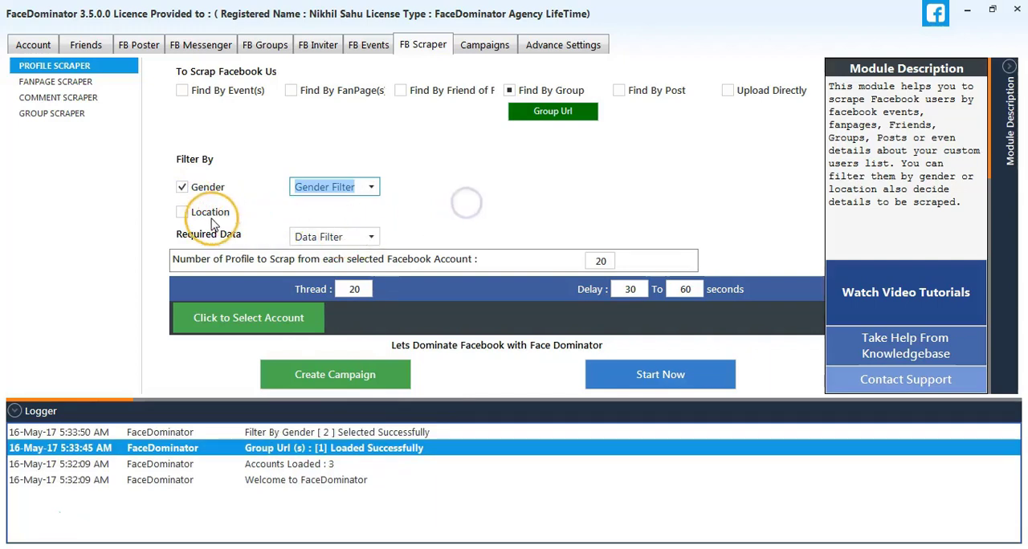
pyautogui.click(334, 236)
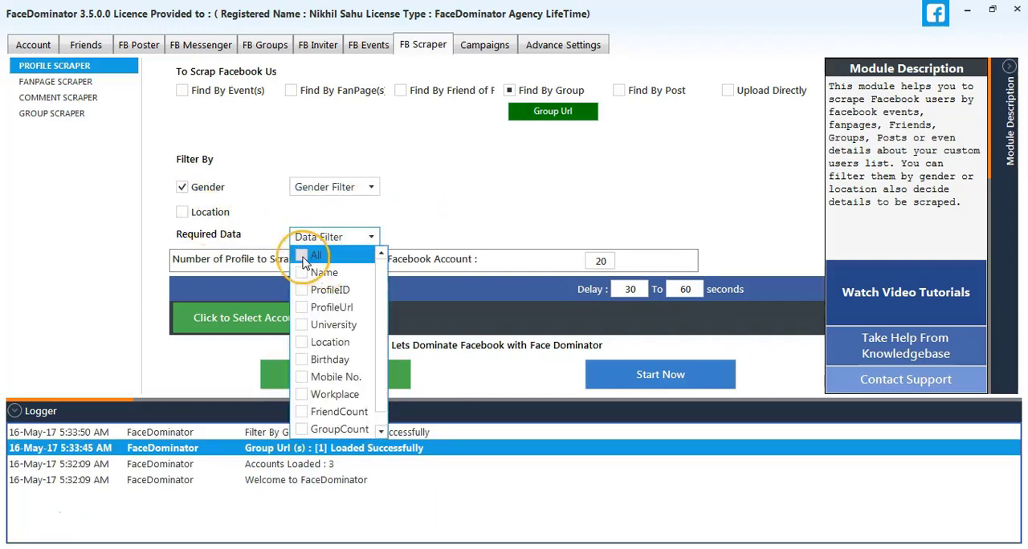
pyautogui.click(316, 254)
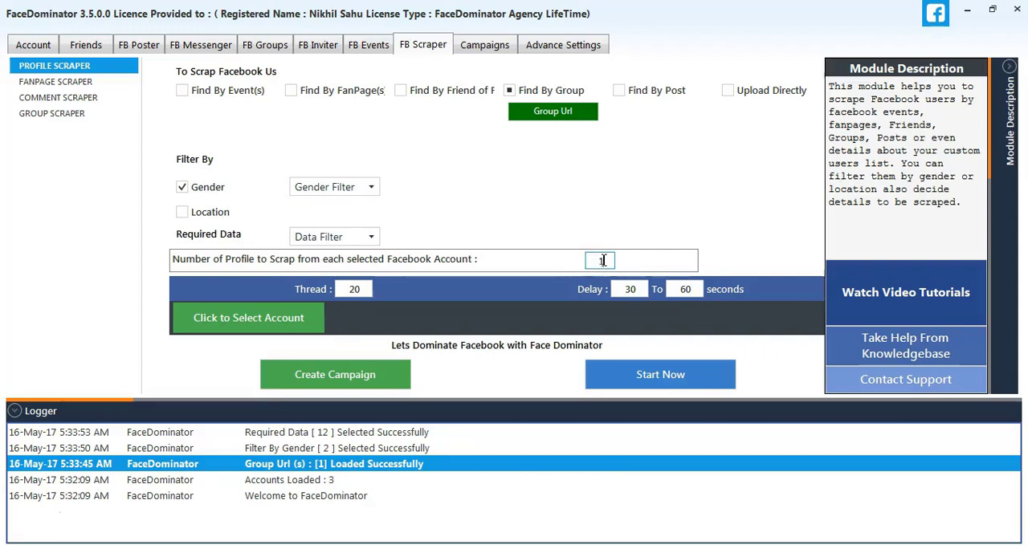
pyautogui.write('100')
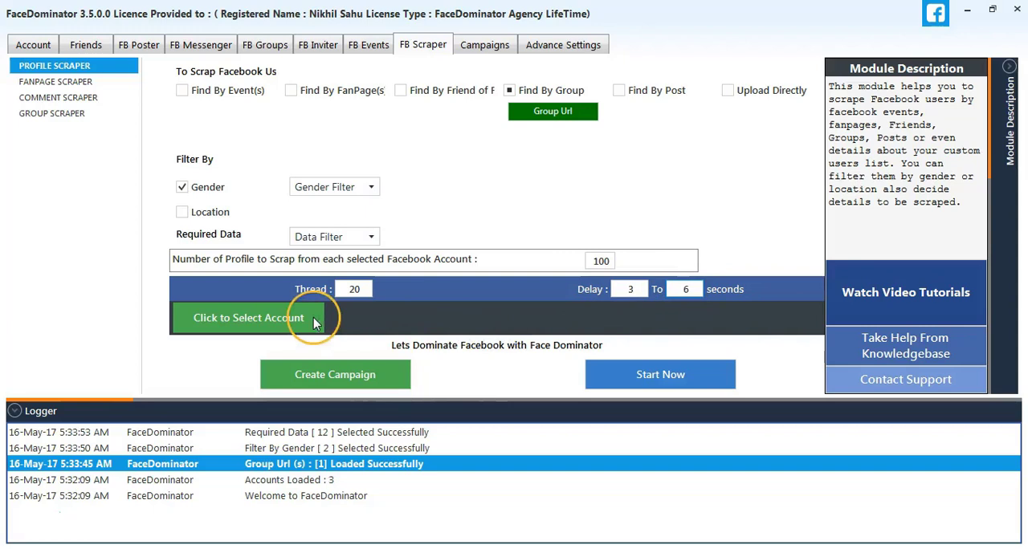
# - Select the first Facebook account, create the scraper campaign and start it now
pyautogui.click(248, 318)
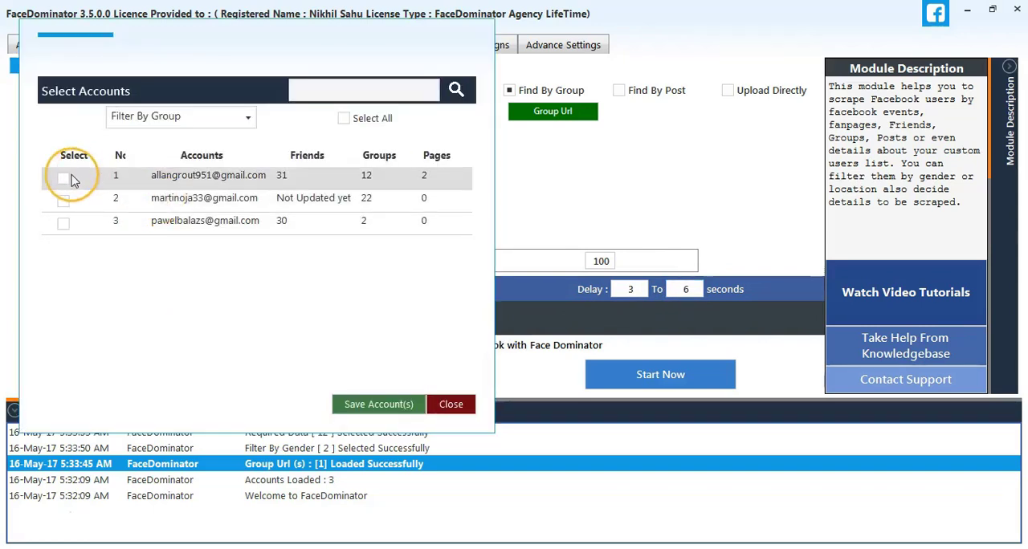
pyautogui.click(377, 404)
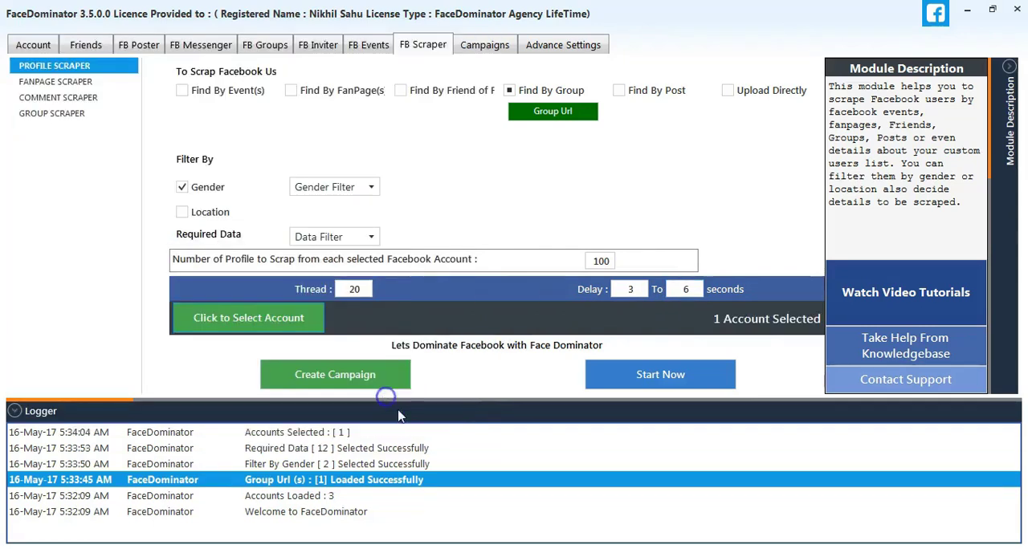
pyautogui.click(660, 374)
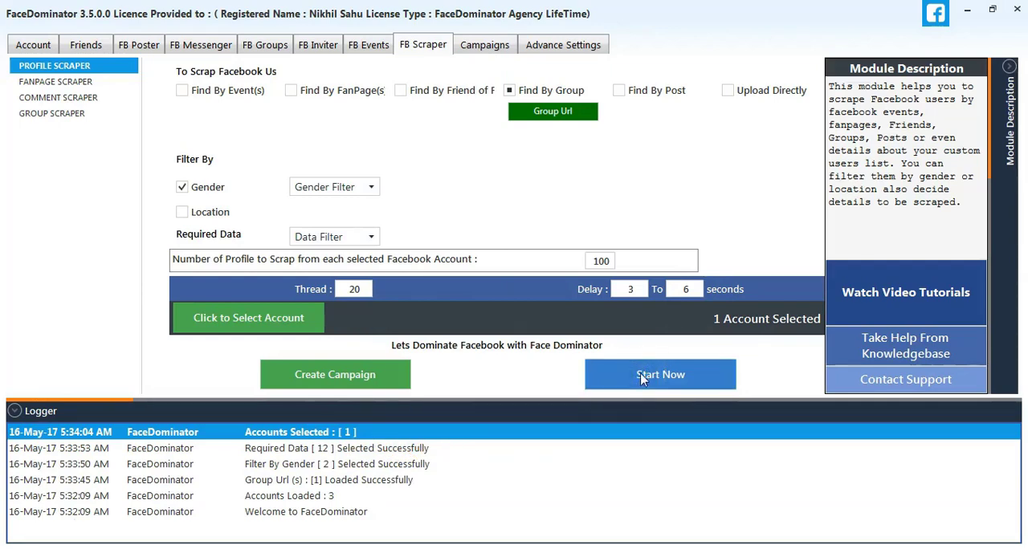
pyautogui.click(658, 374)
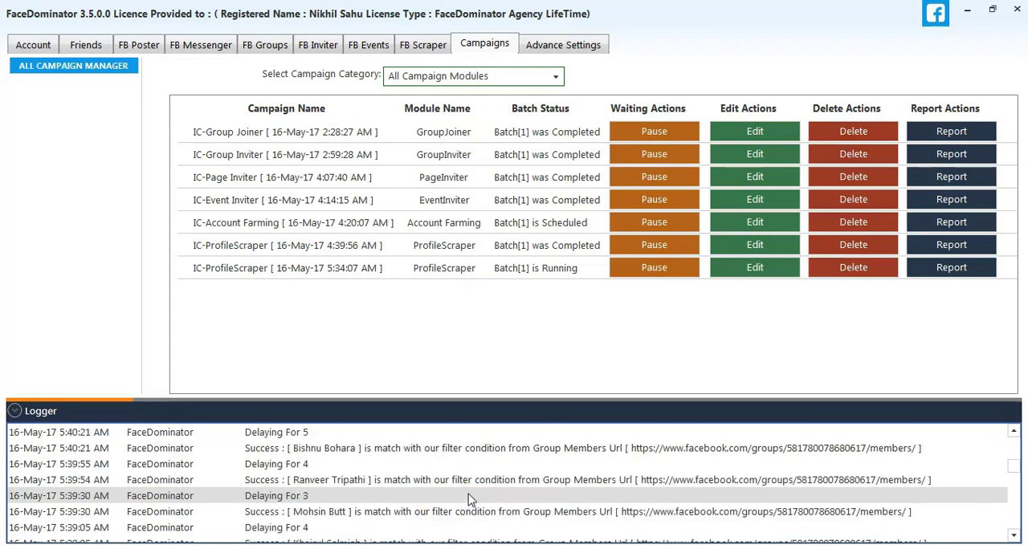
# - Export the running IC-ProfileScraper campaign's report so the scraped profiles open in Excel
pyautogui.click(286, 267)
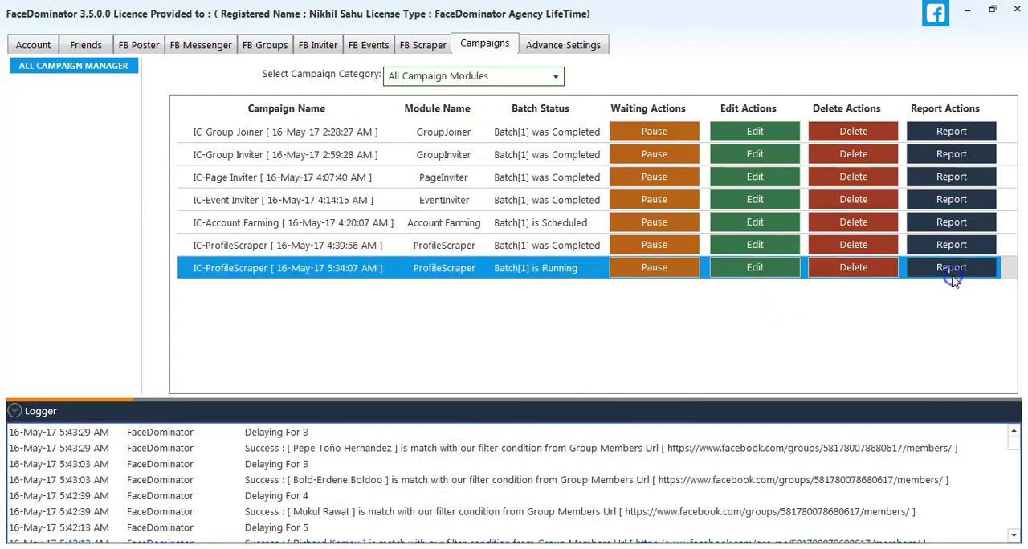
pyautogui.click(950, 267)
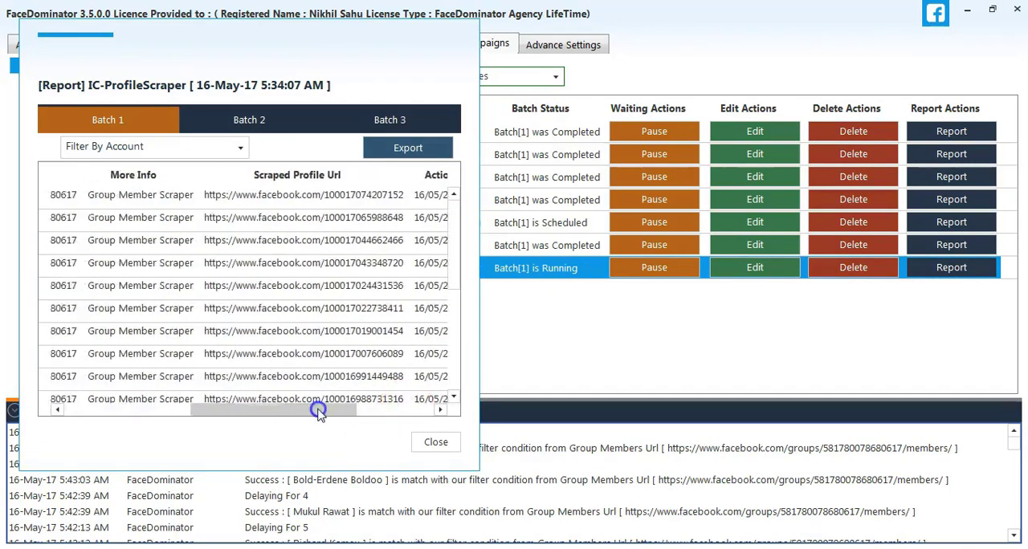
pyautogui.click(408, 147)
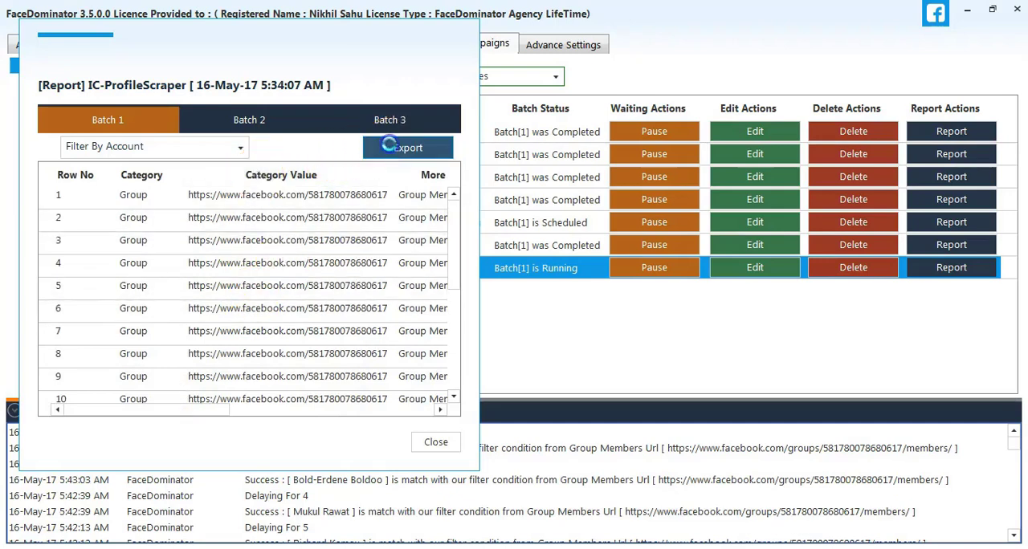
pyautogui.click(408, 148)
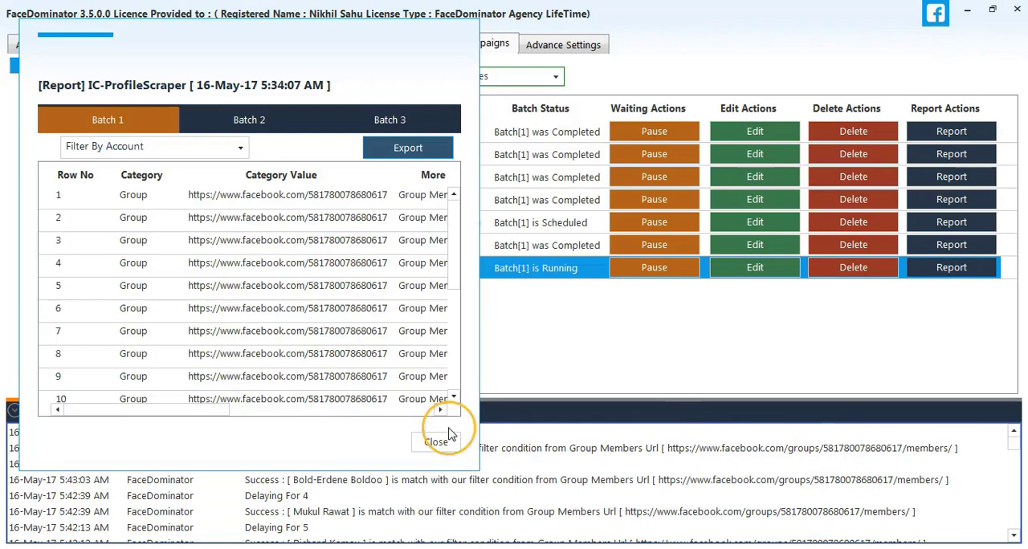
pyautogui.click(436, 442)
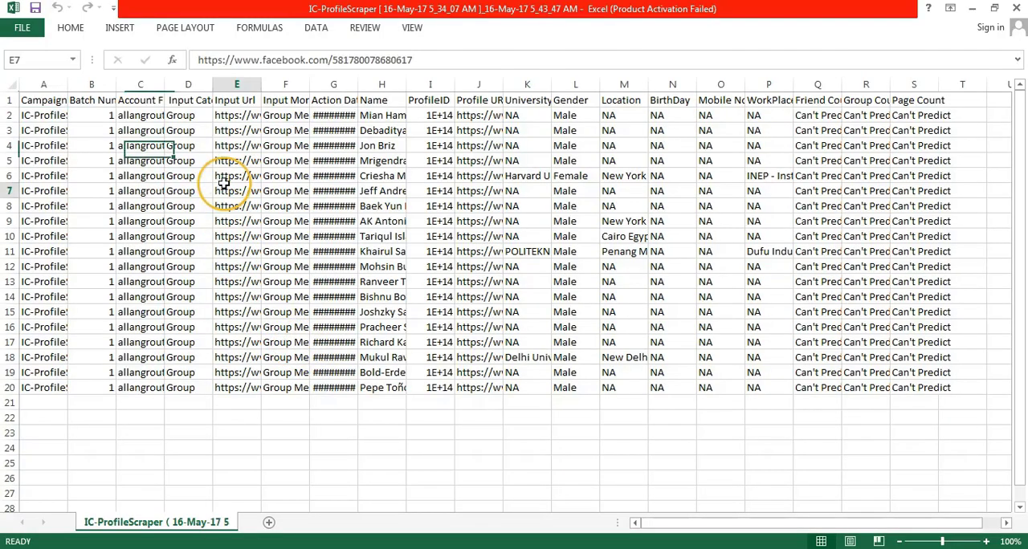
pyautogui.click(286, 116)
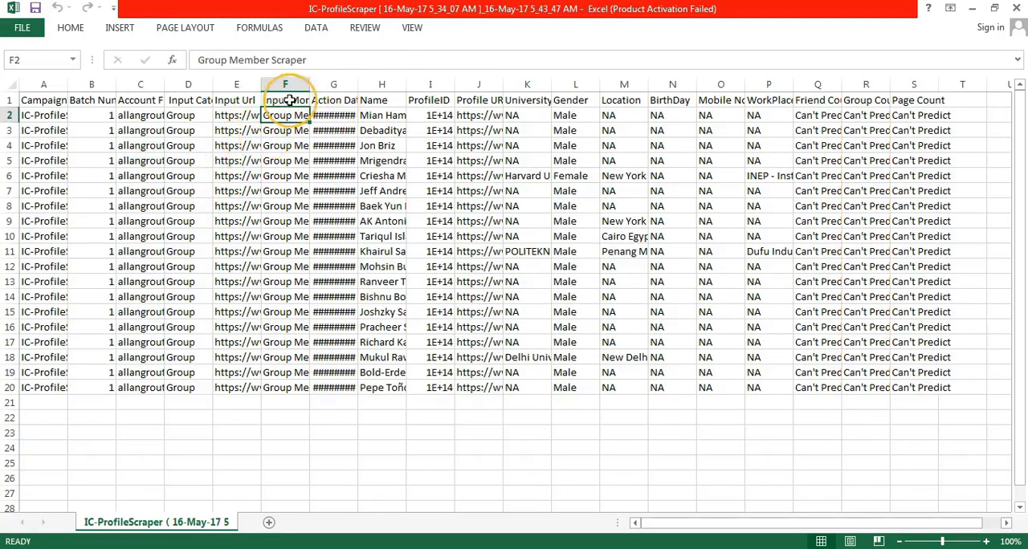
pyautogui.click(431, 100)
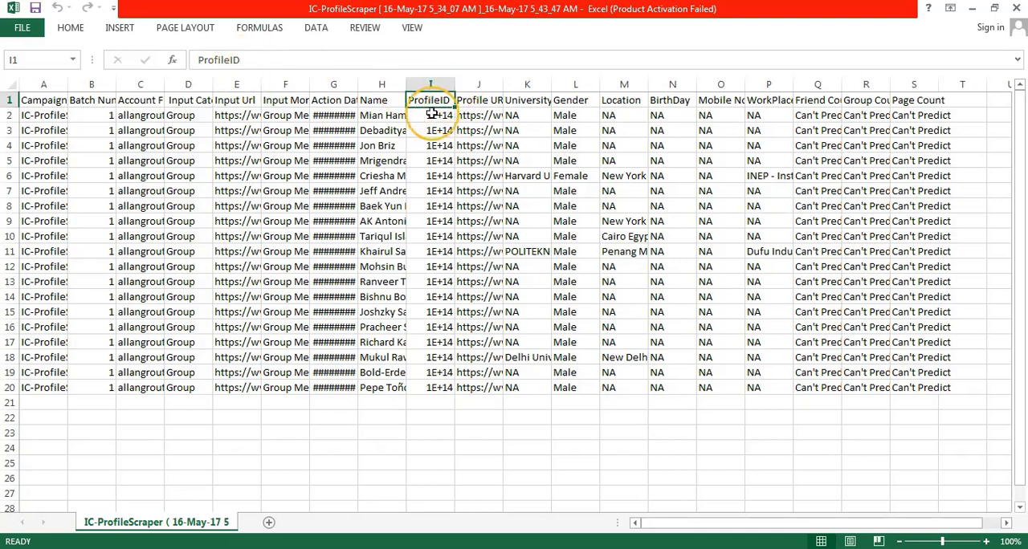
pyautogui.click(479, 99)
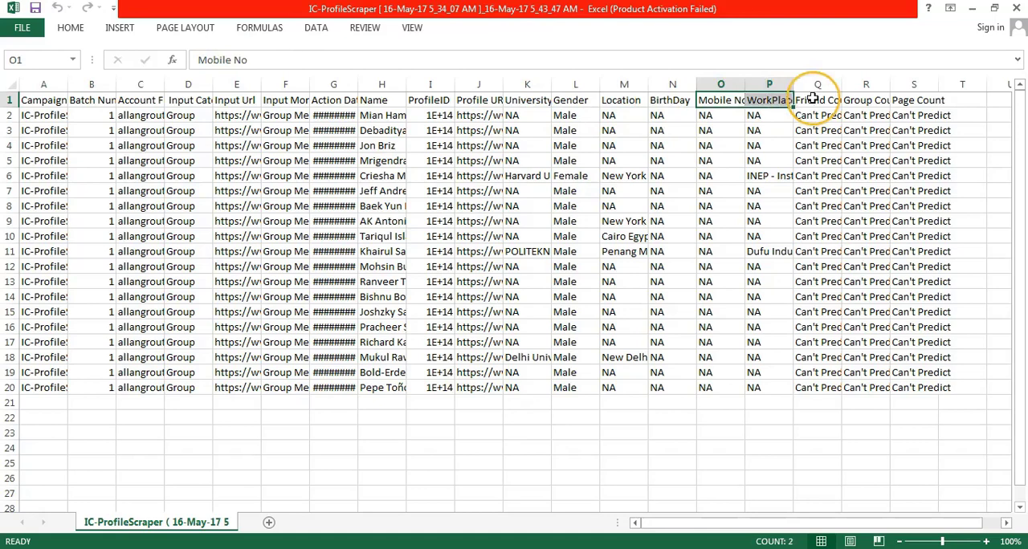
pyautogui.click(962, 116)
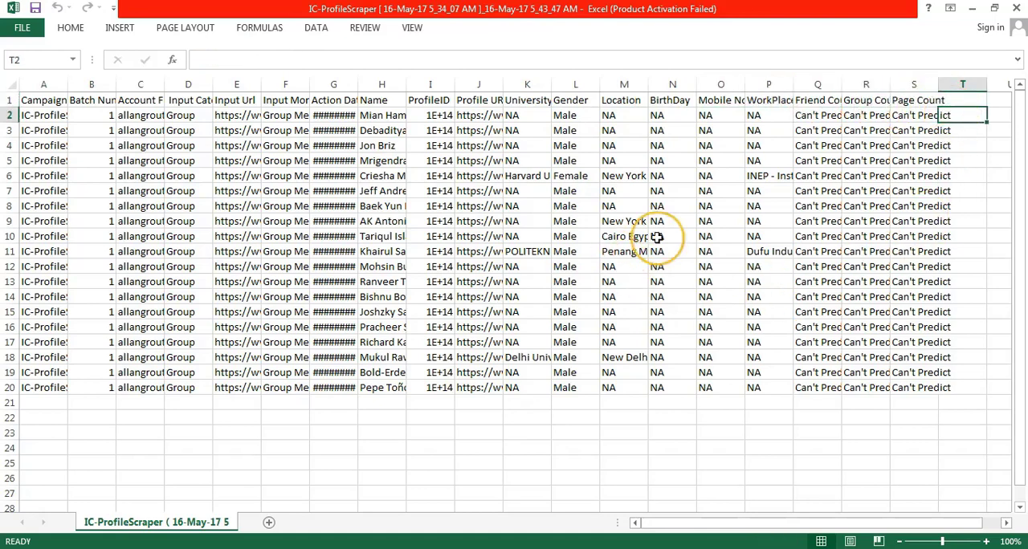